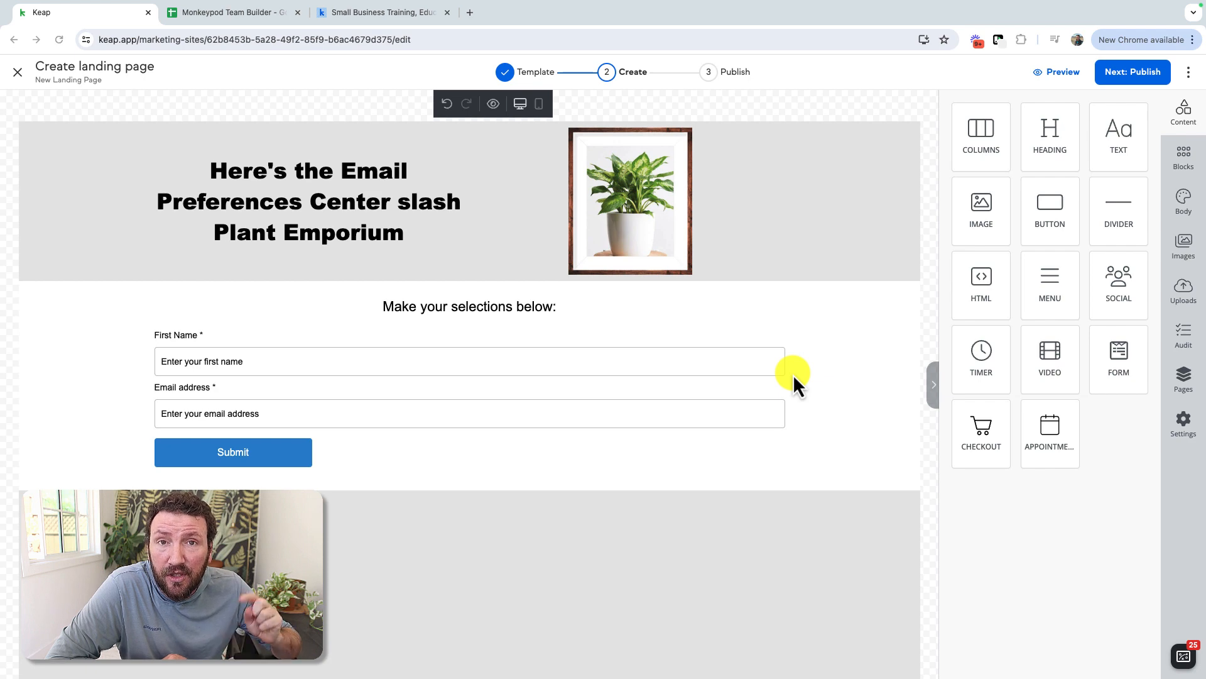
mouse_move(931, 353)
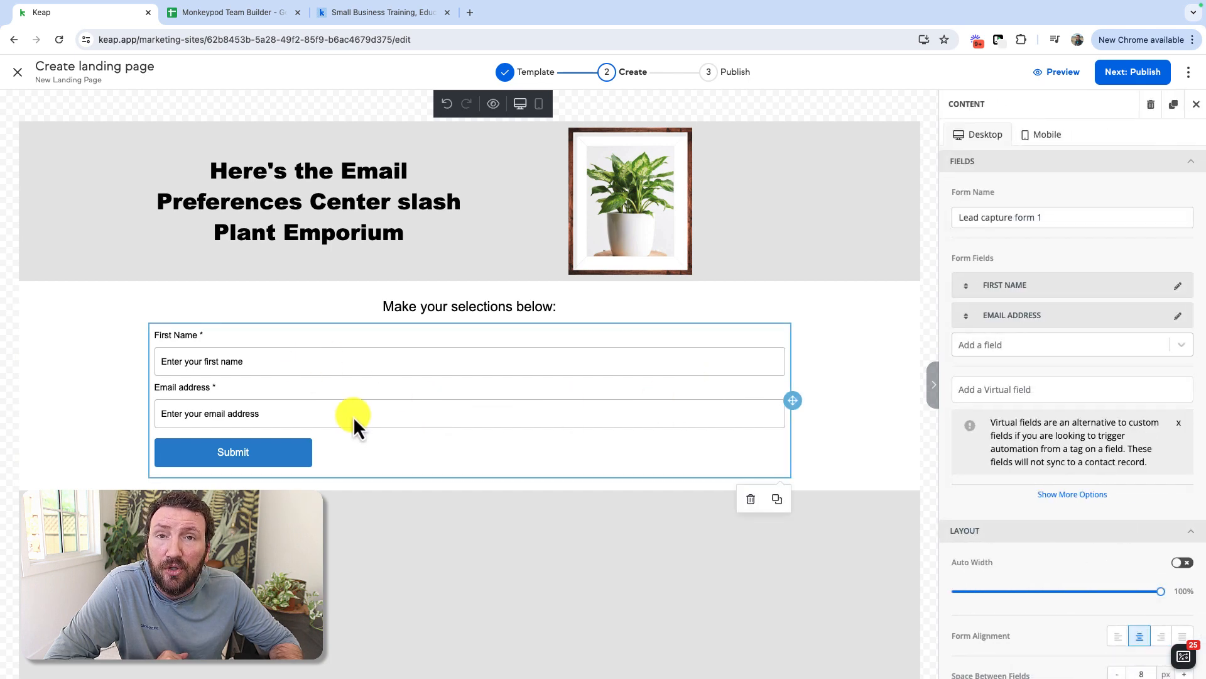
- Open the Add a field list of contact fields like Last name, Job title and Company
left_click(1062, 344)
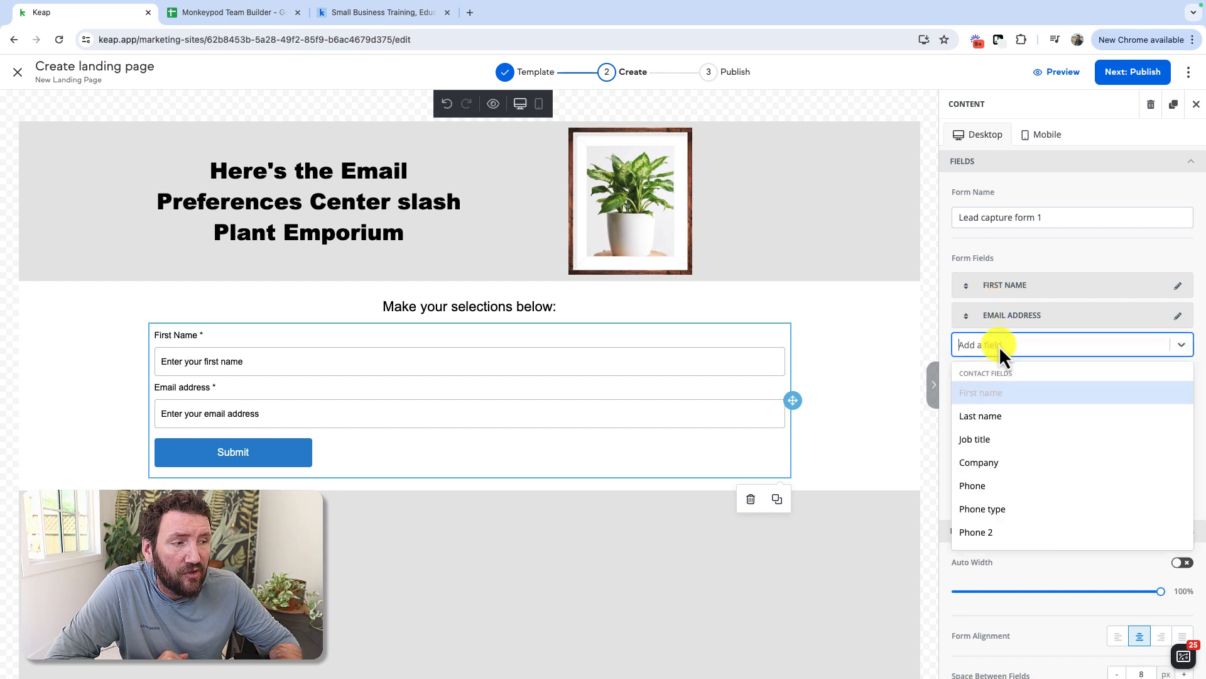
mouse_move(978, 463)
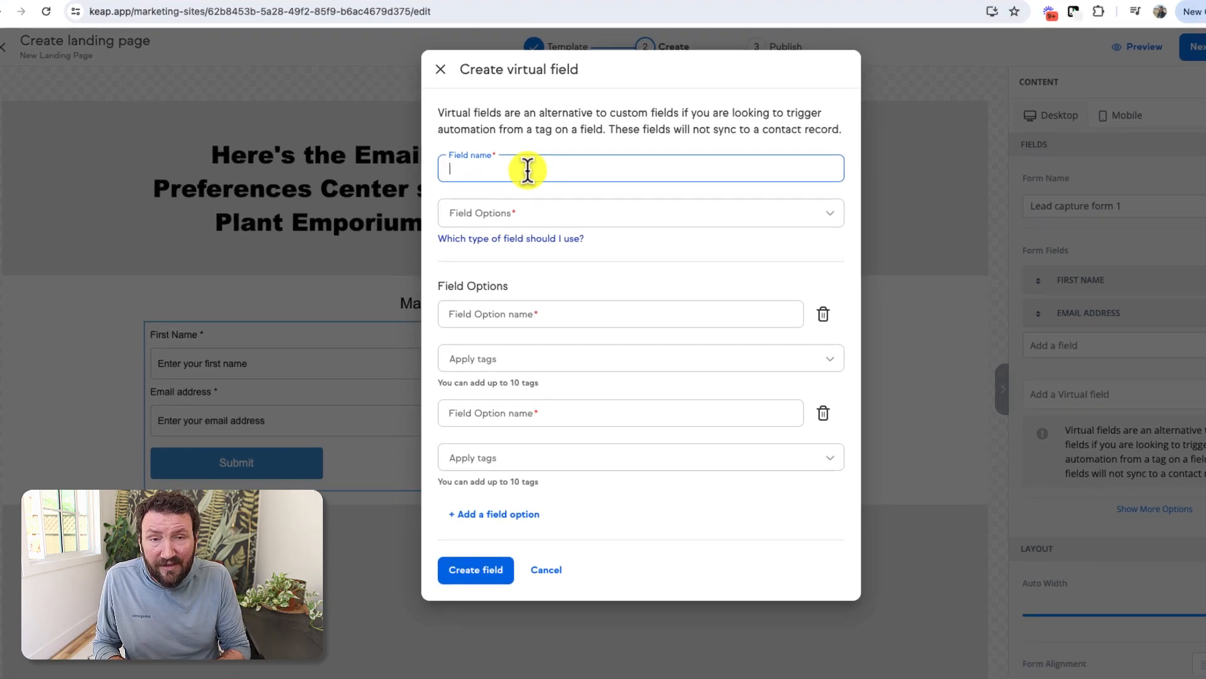
- Name the virtual field 'Do you want to subscribe to our newsletter?' and set it to Radio
type("Do")
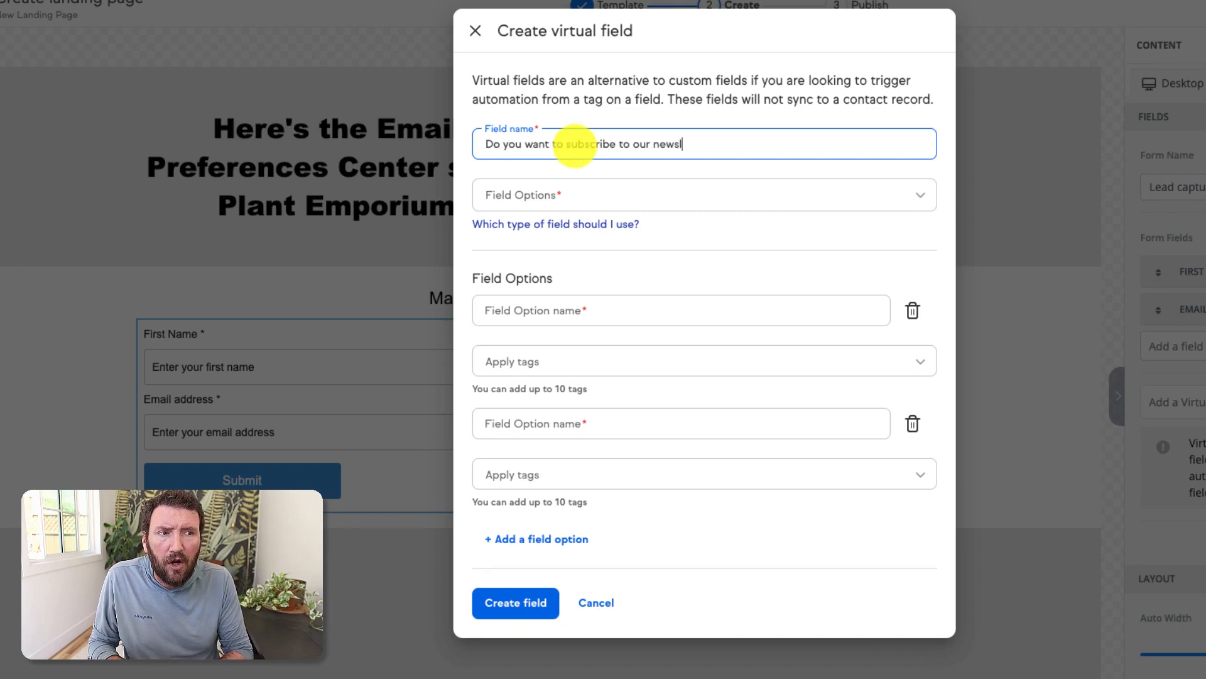
left_click(703, 195)
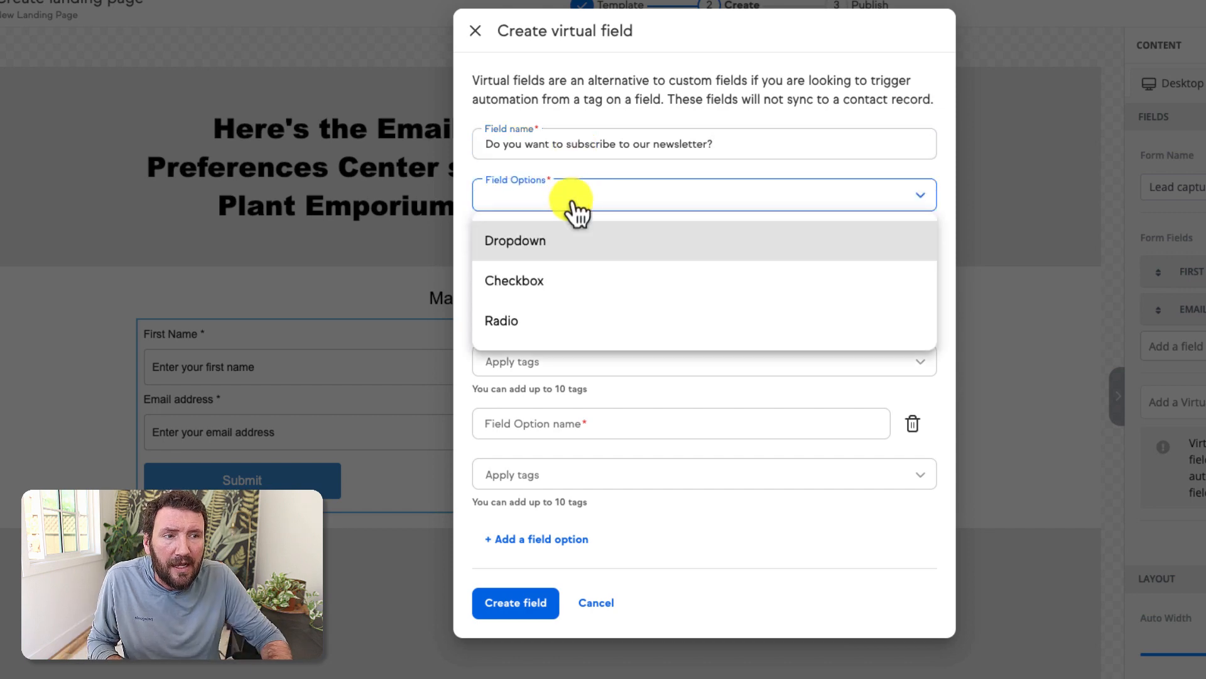
mouse_move(596, 292)
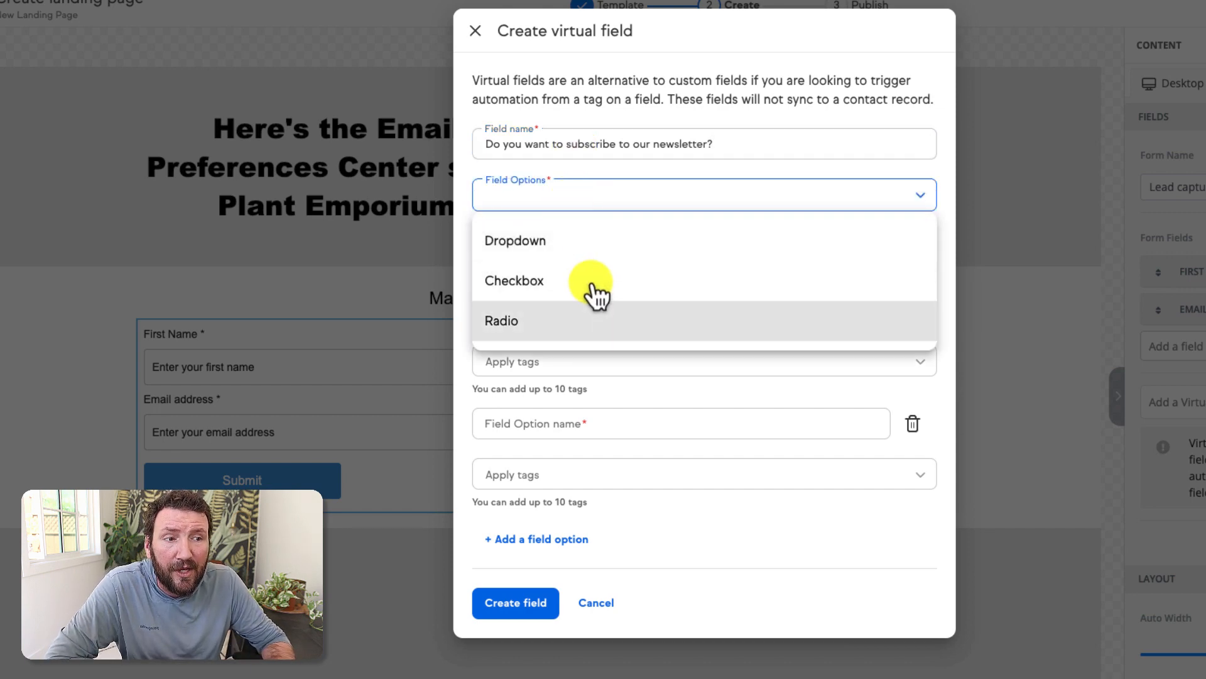
mouse_move(548, 240)
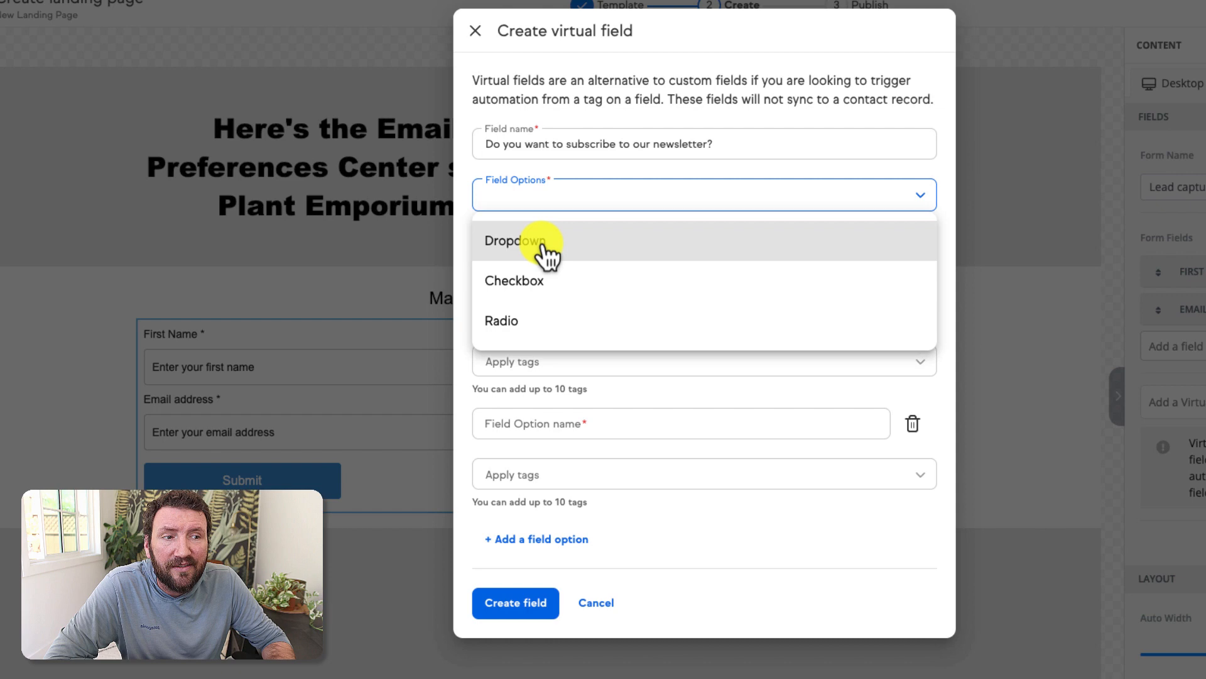
mouse_move(549, 288)
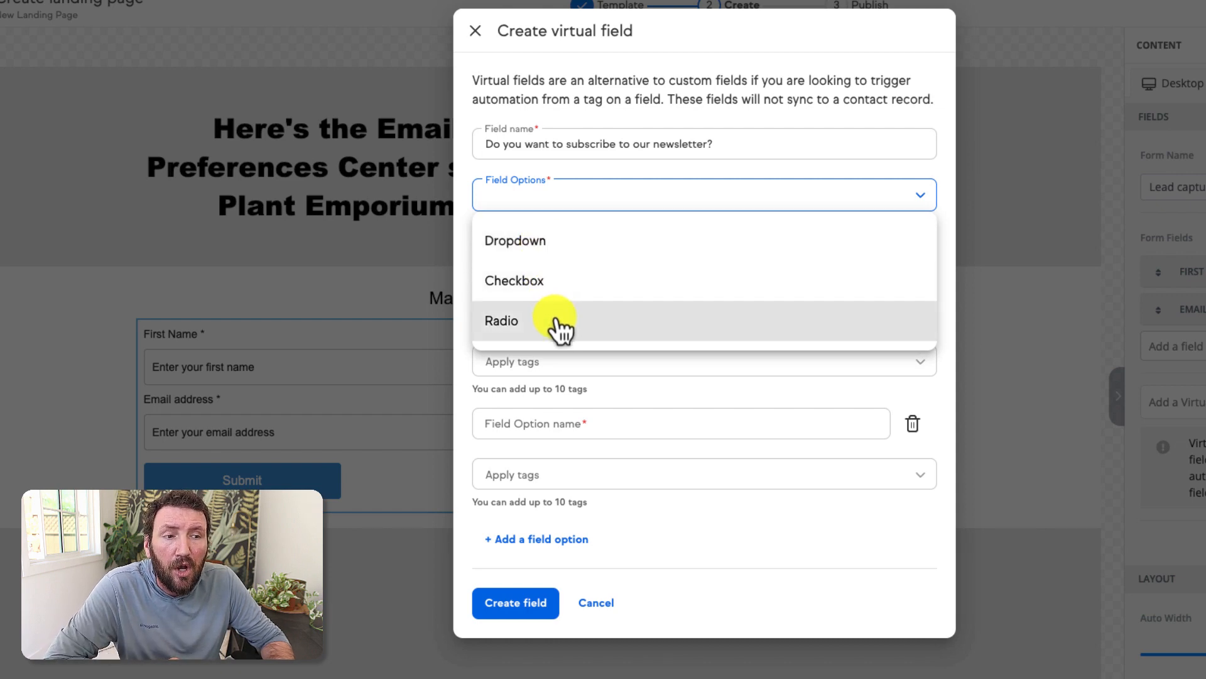
left_click(501, 320)
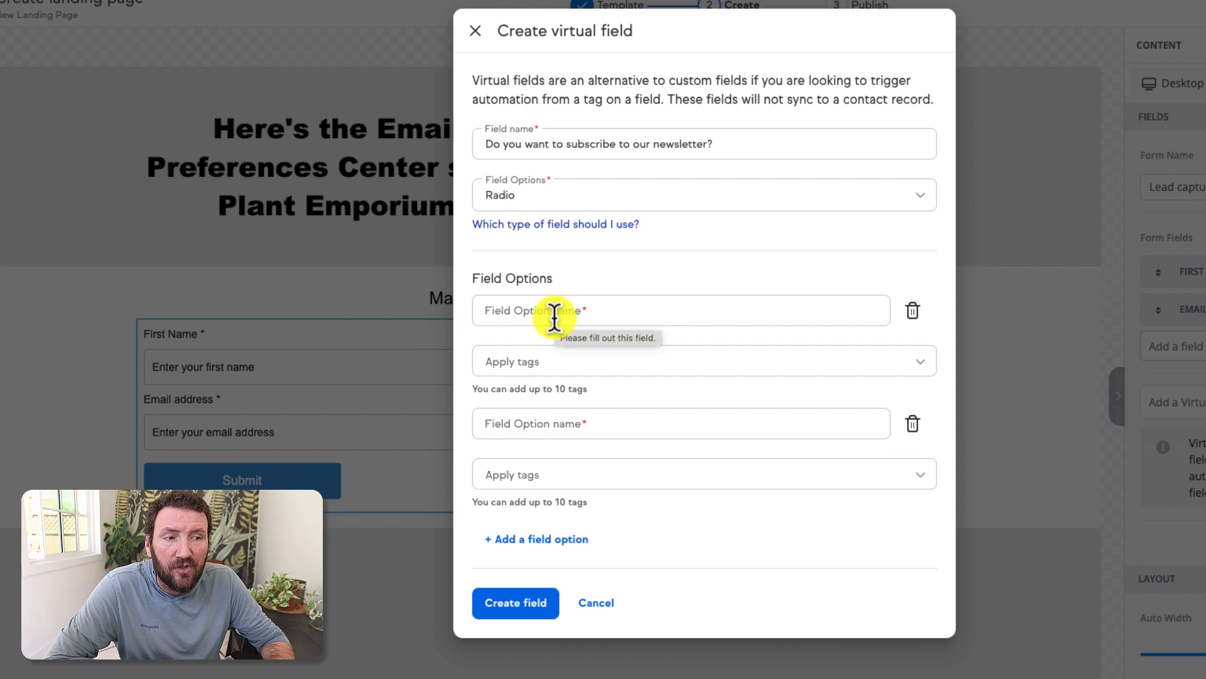
- Enter the radio answer options 'Yes, definitely' and 'Nope, all good'
type("Yes,")
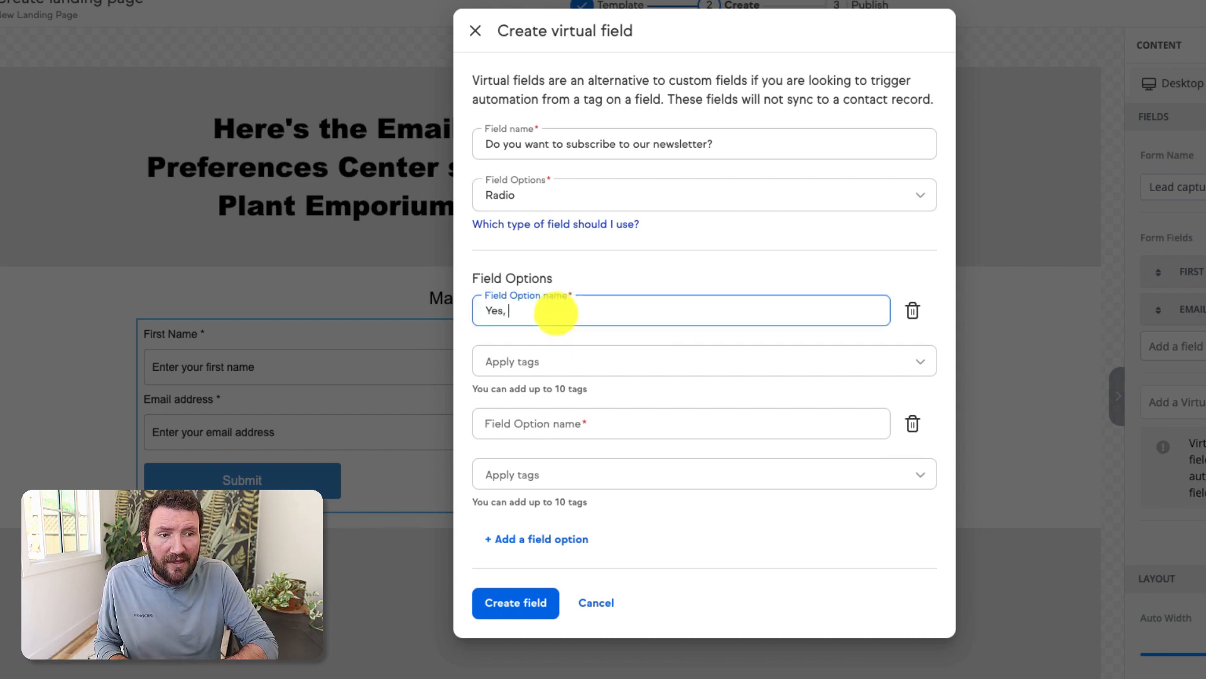
type("definitely")
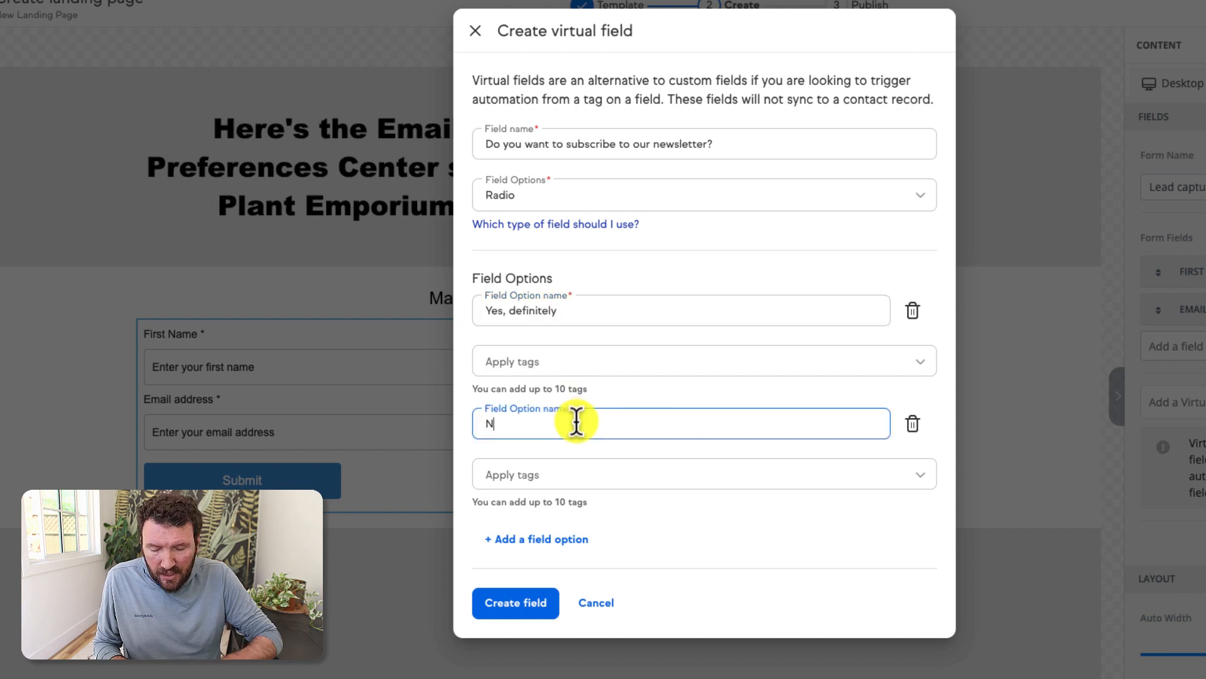
type("ope, a")
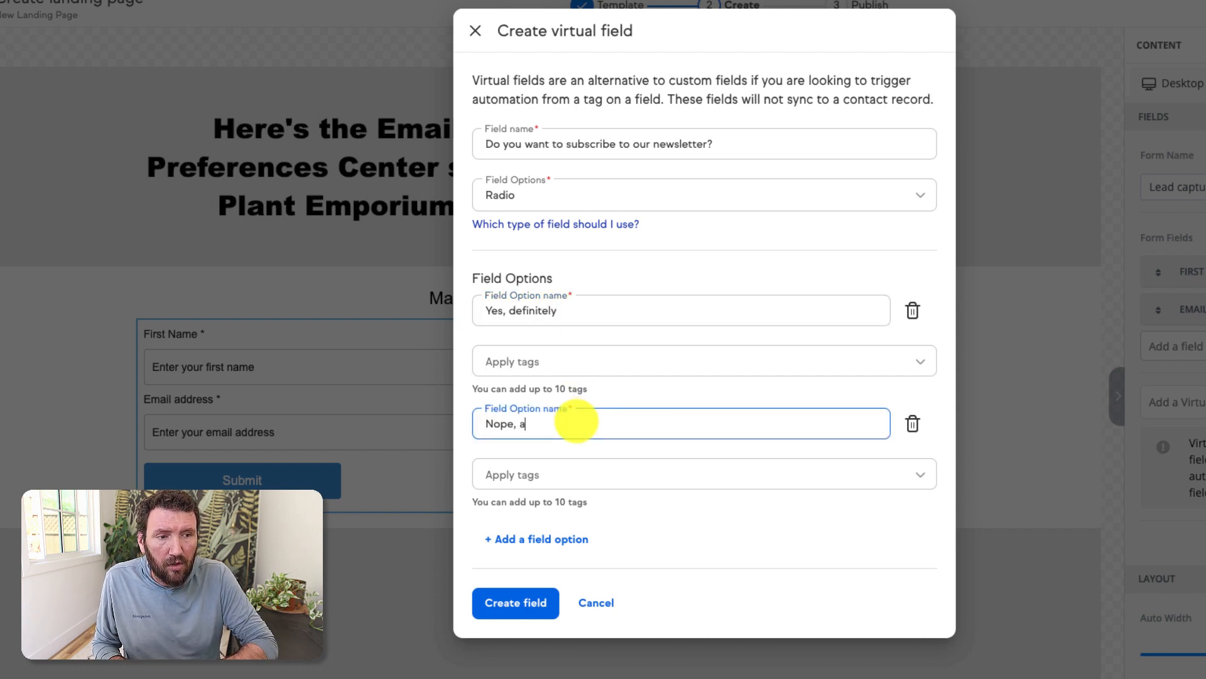
type("ll good")
left_click(704, 361)
type("New")
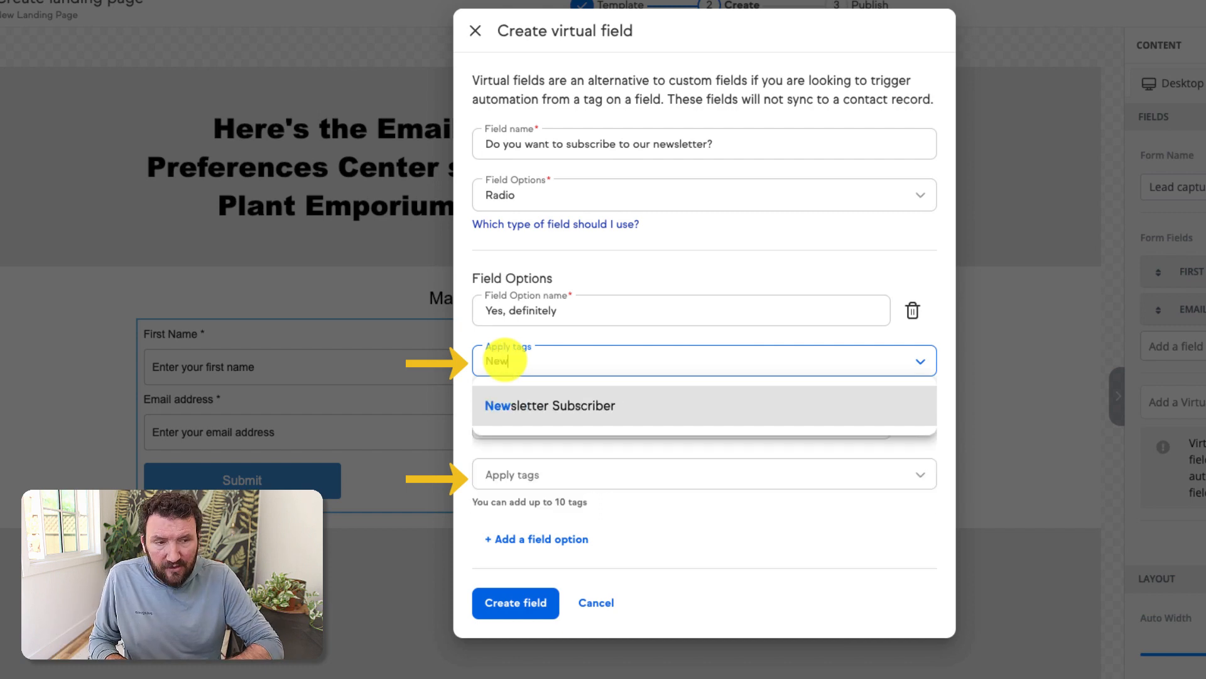
- Tag 'Yes, definitely' as Newsletter Subscriber, leave 'Nope, all good' untagged, and create the field
left_click(549, 405)
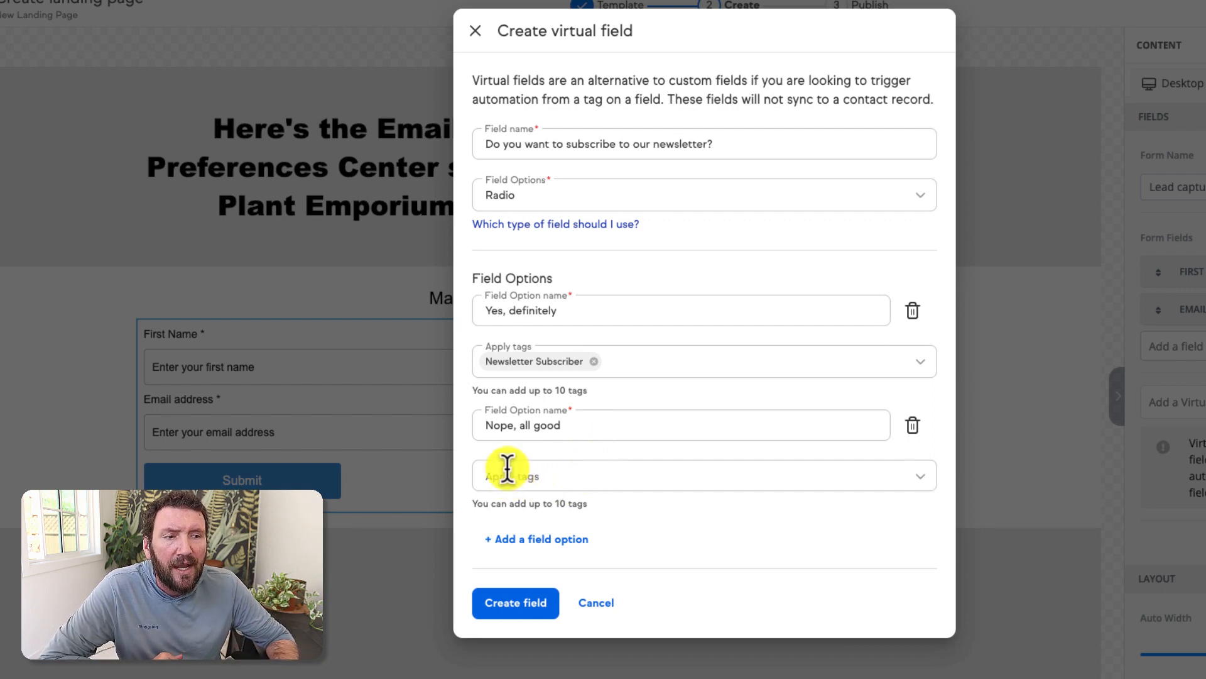
left_click(703, 475)
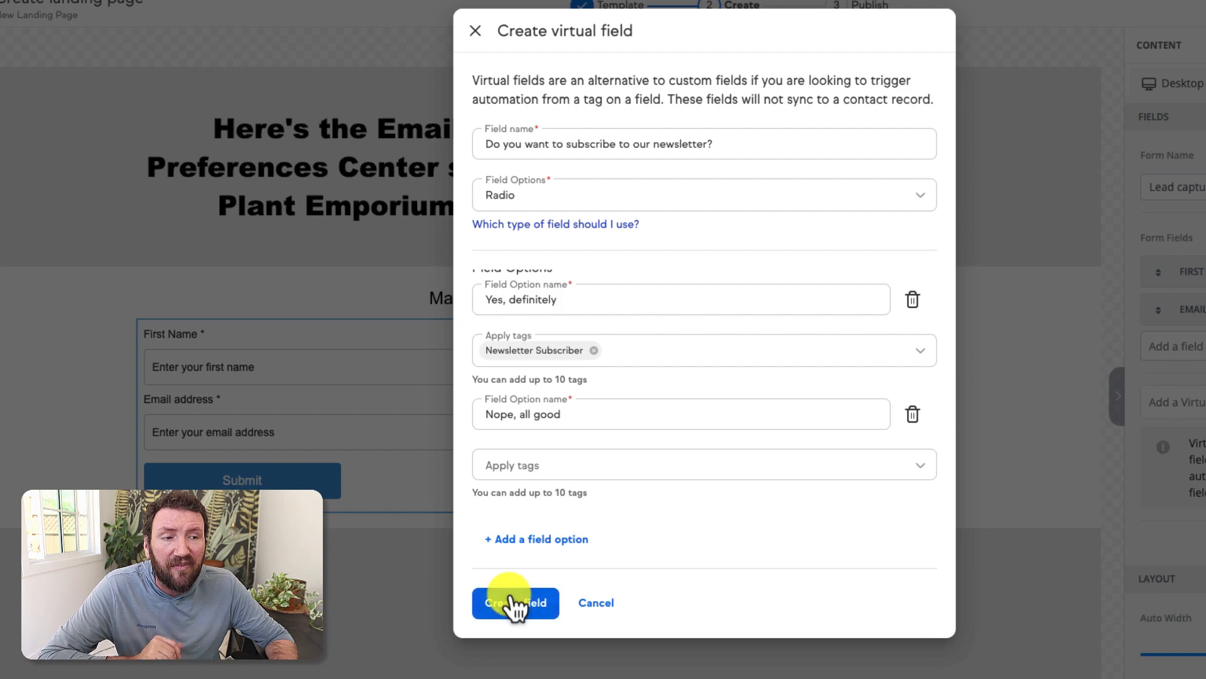
left_click(514, 603)
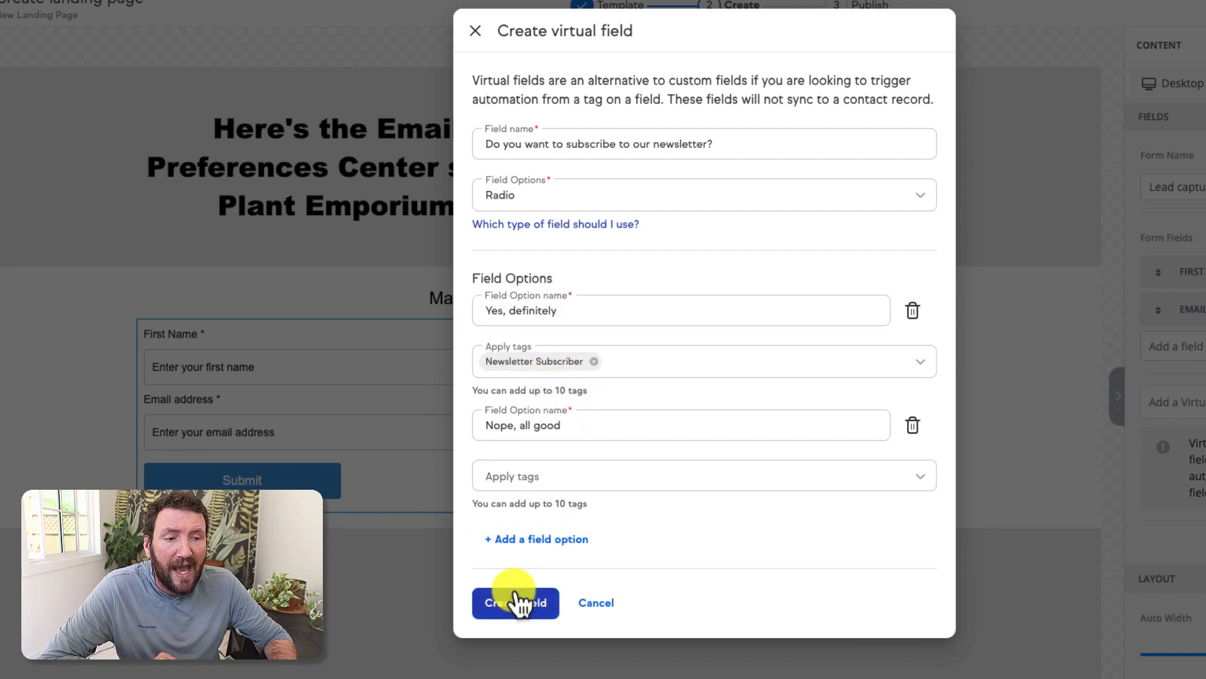
- Add the newsletter question to the form, review its settings unchanged, and start another virtual field
left_click(515, 603)
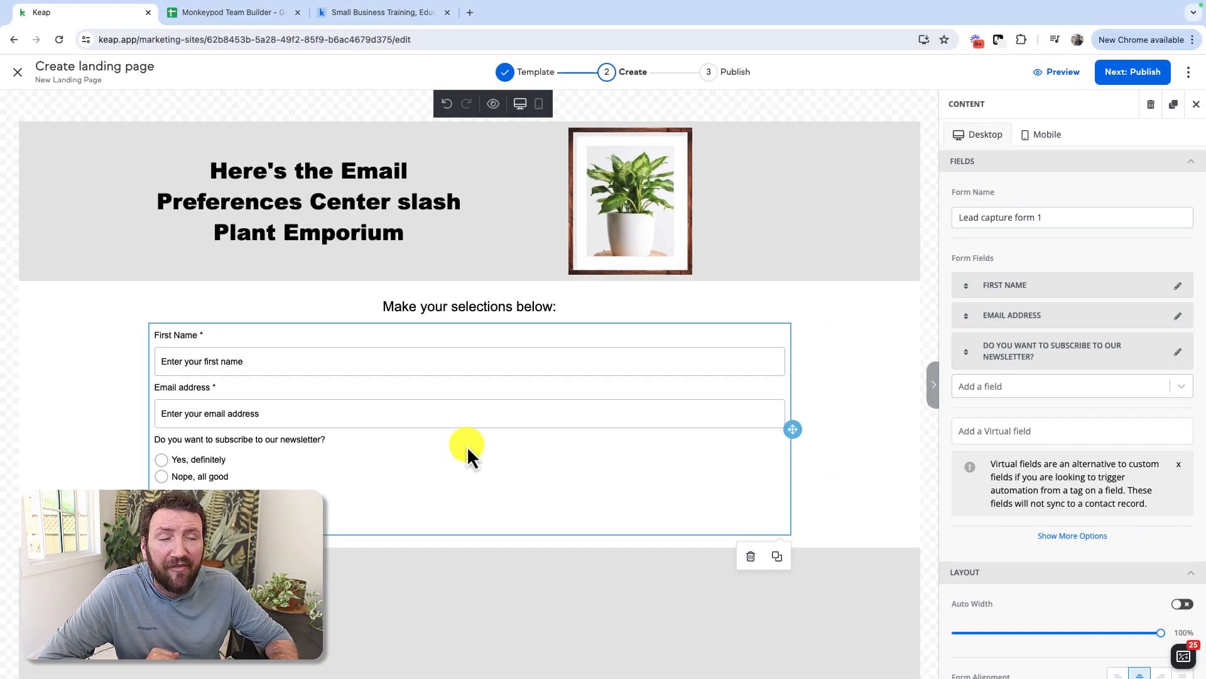
left_click(1177, 352)
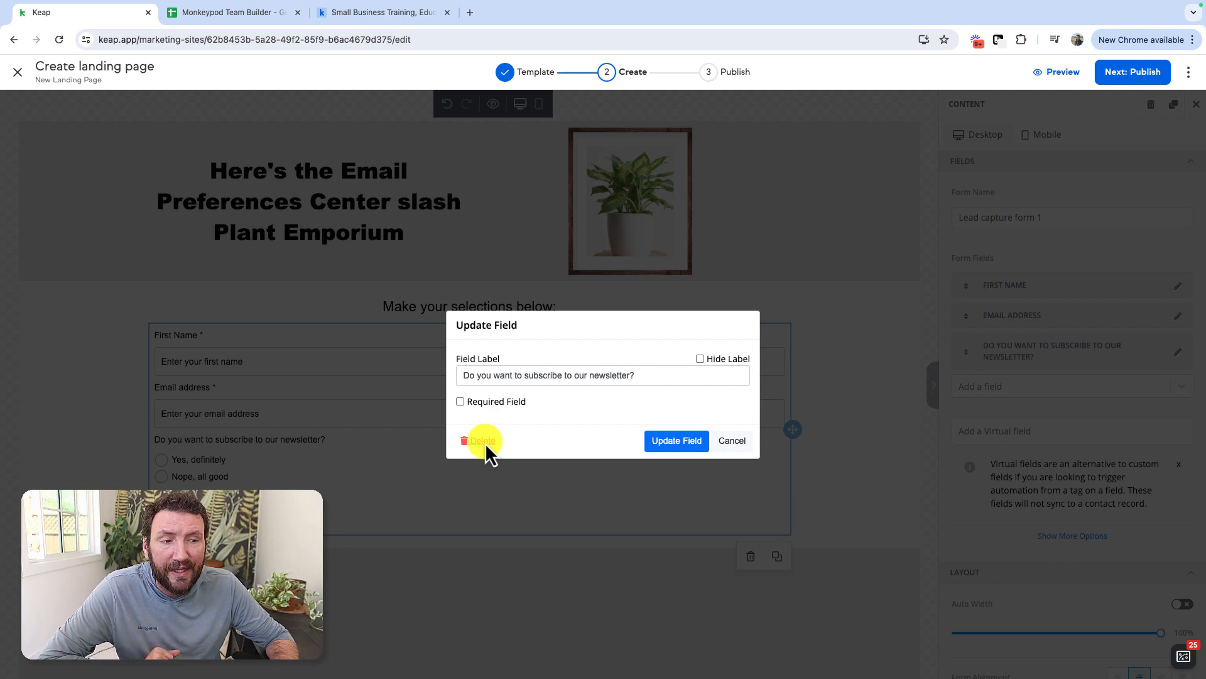
left_click(730, 440)
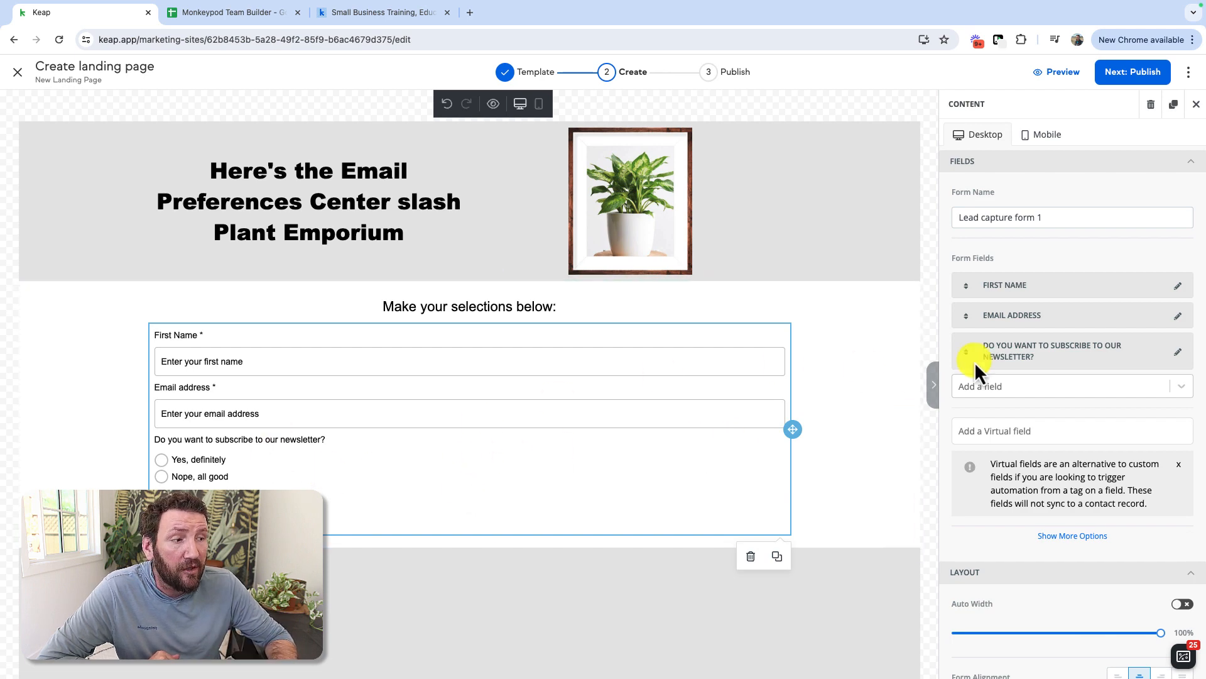
left_click(1071, 430)
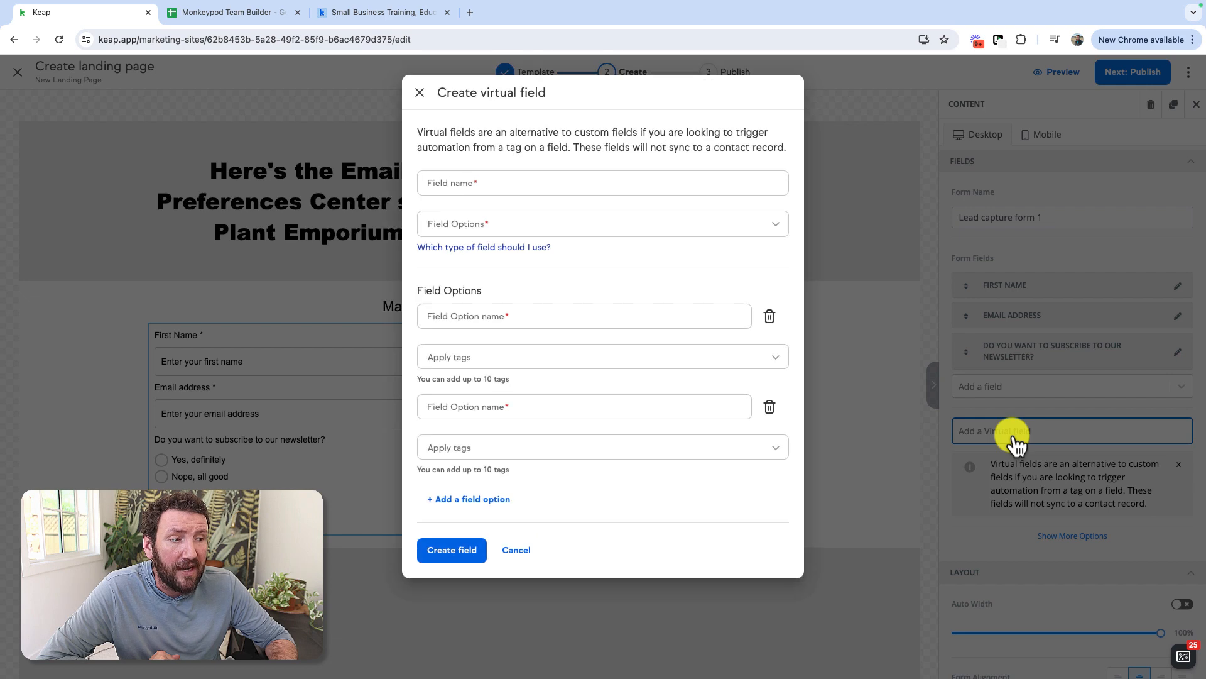